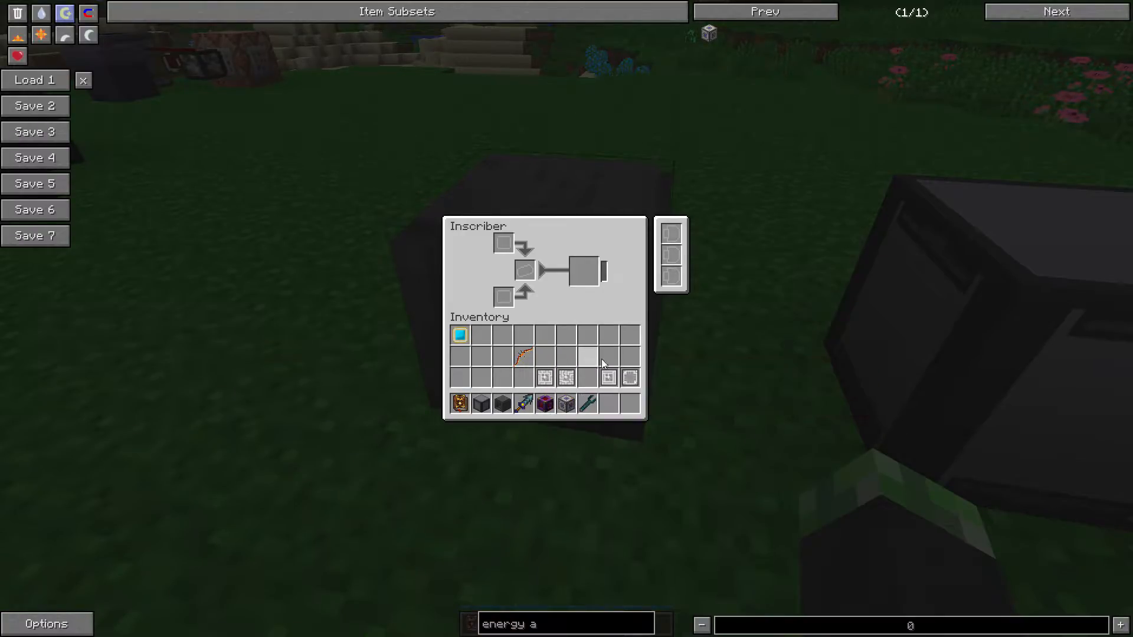
mouse_move(627, 379)
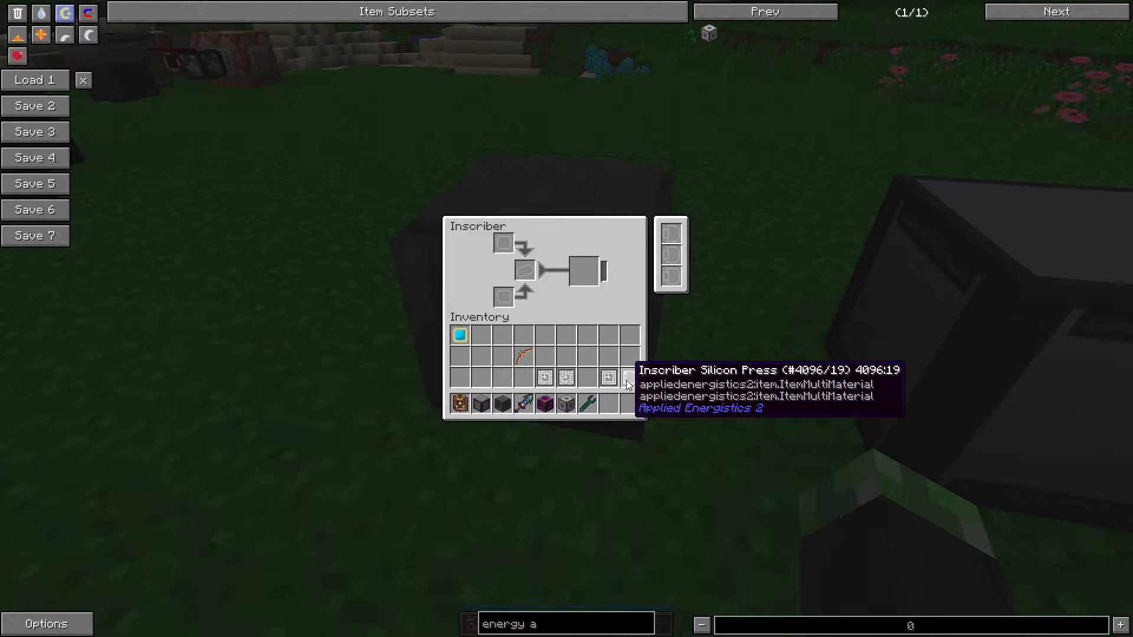
mouse_move(625, 346)
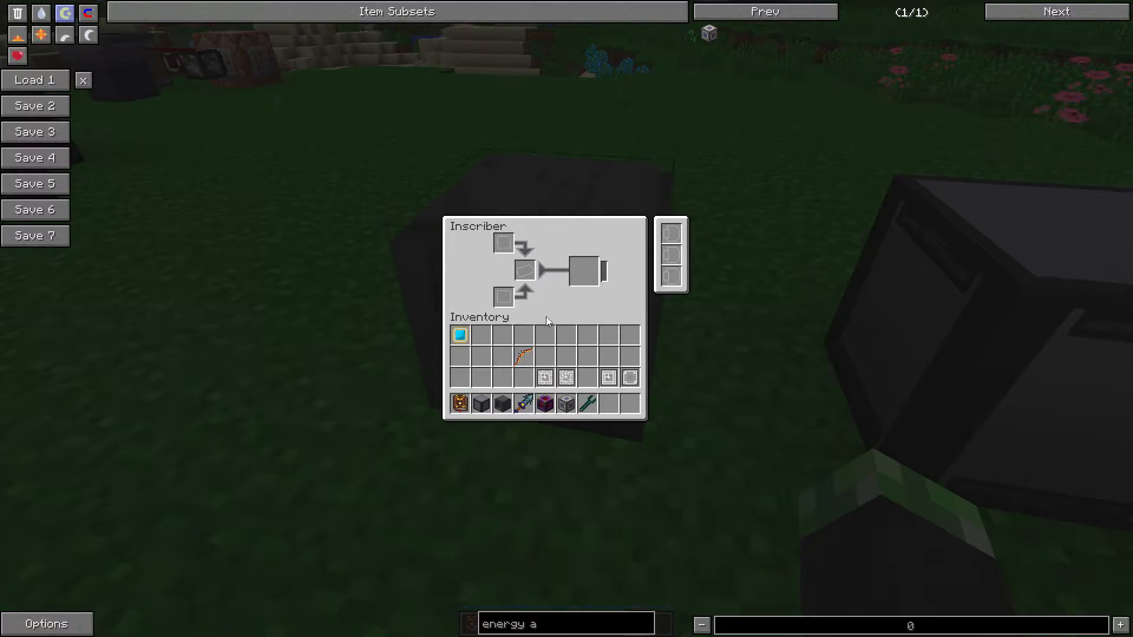
mouse_move(566, 378)
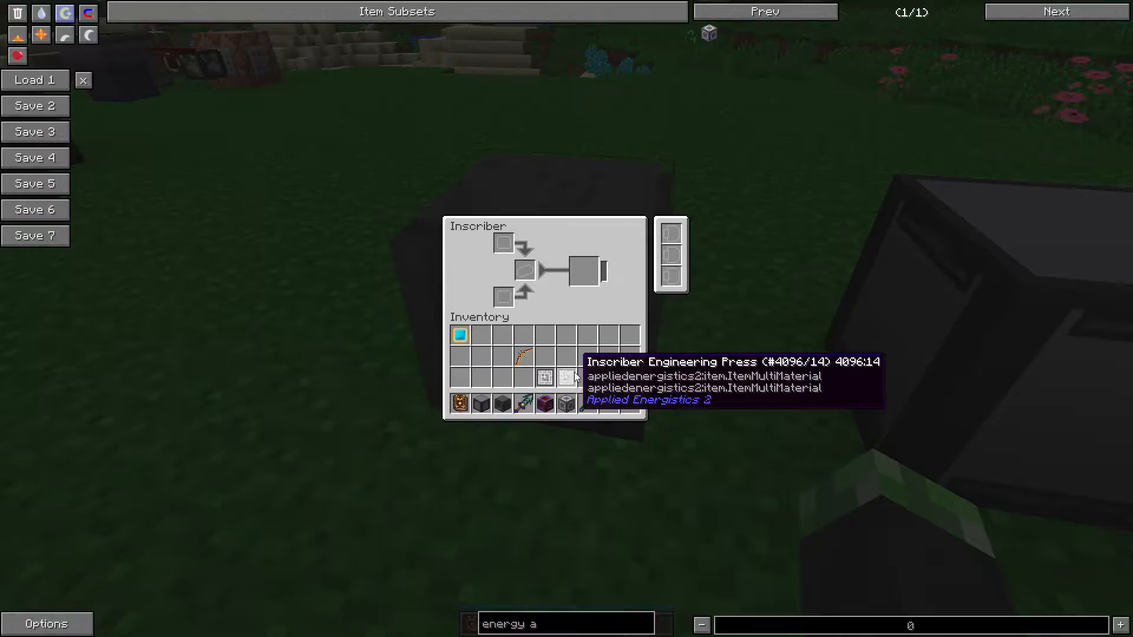
mouse_move(544, 378)
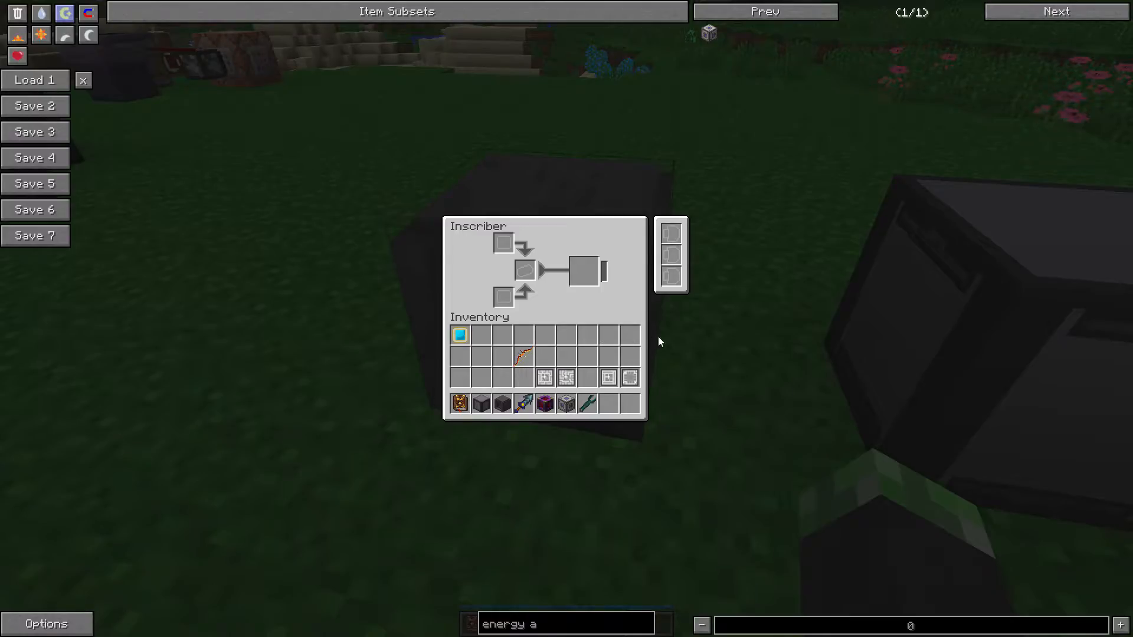
mouse_move(672, 313)
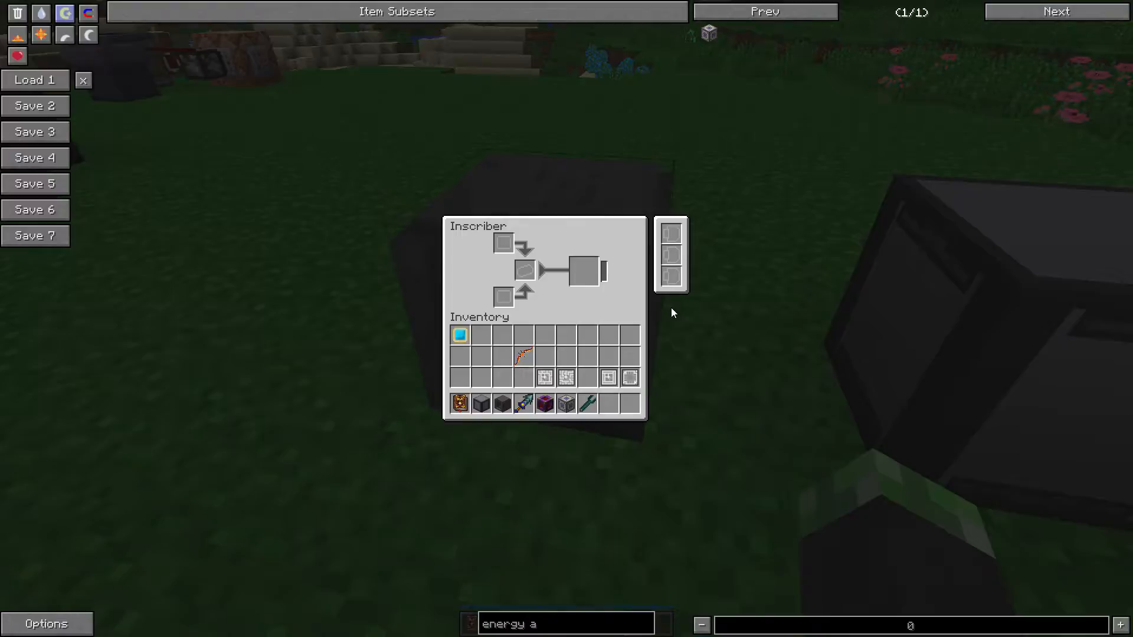
Step: Close the Inscriber window and return to the world facing the Inscriber block
key(Escape)
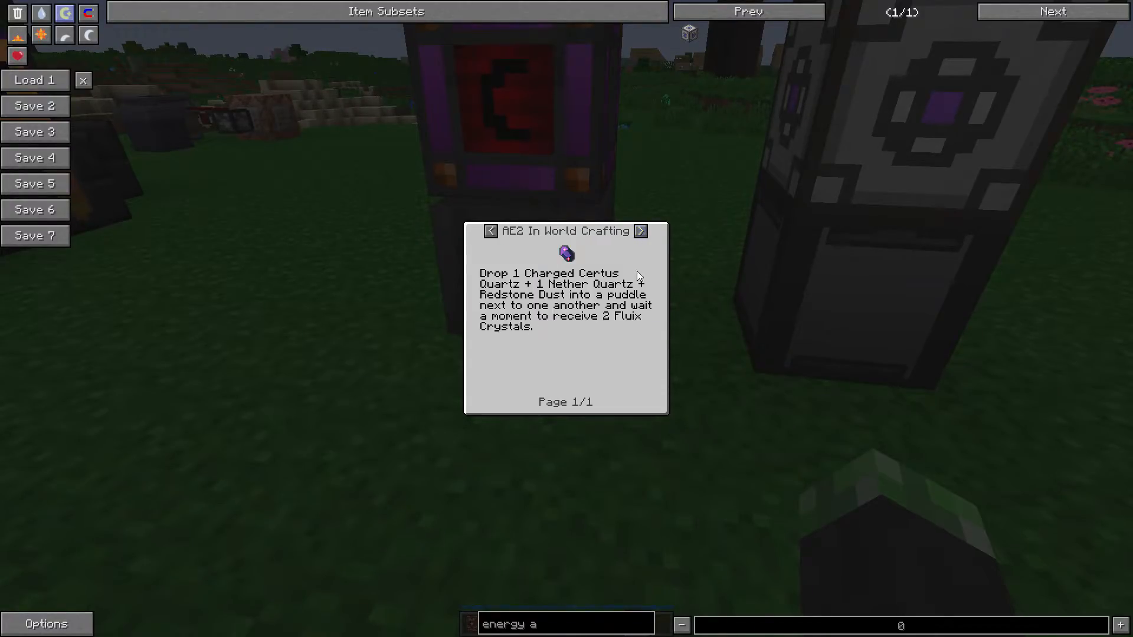
mouse_move(597, 386)
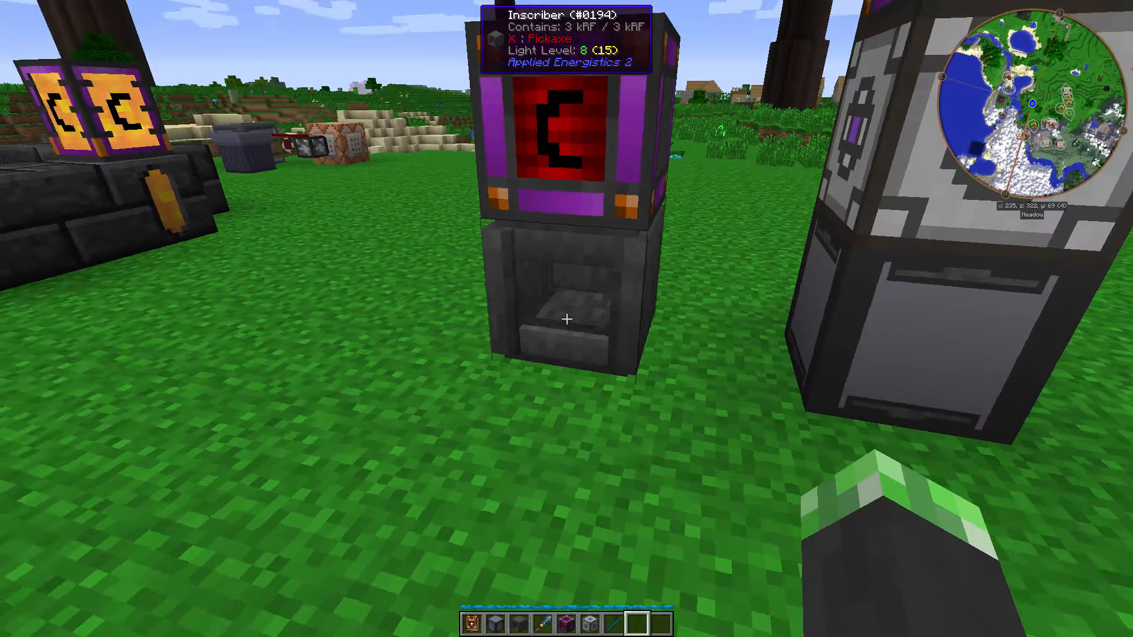
right_click(567, 320)
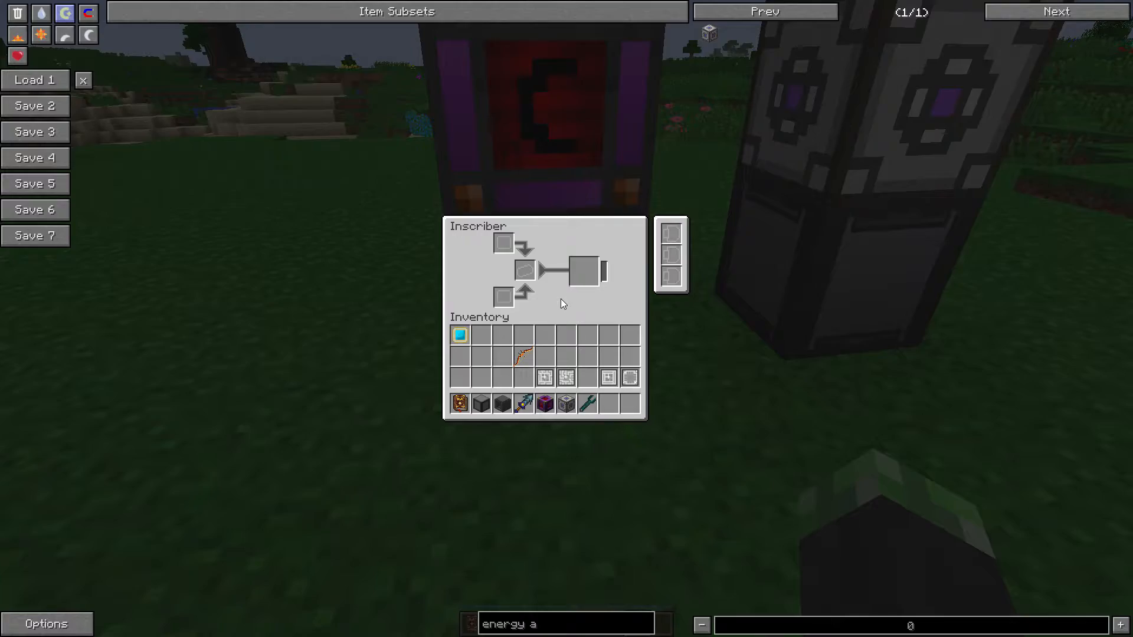
key(Escape)
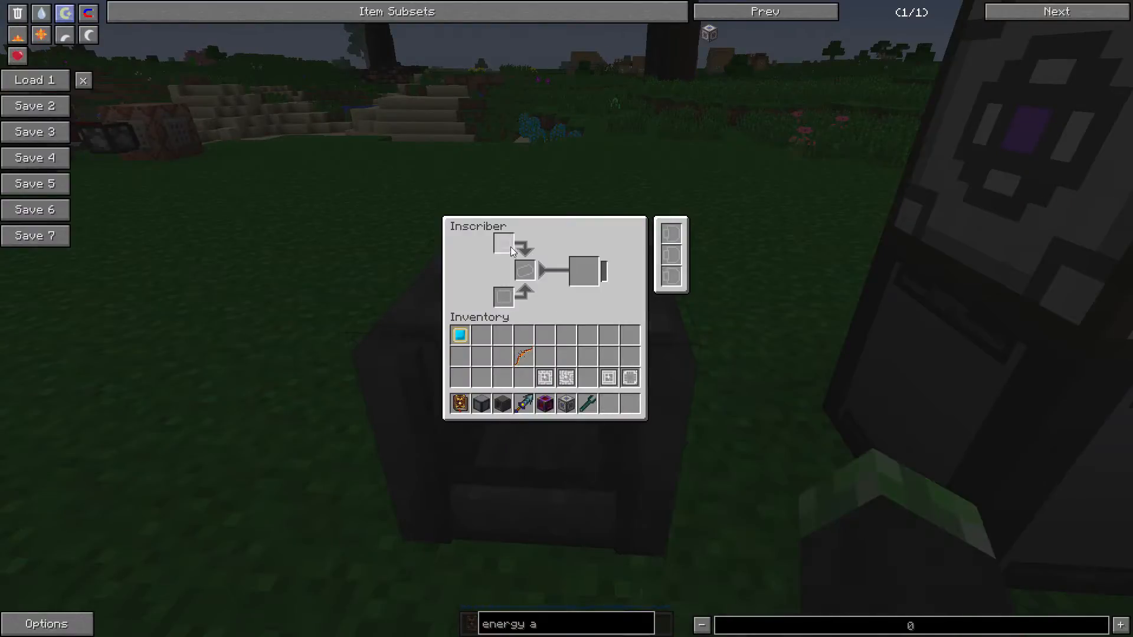
key(Escape)
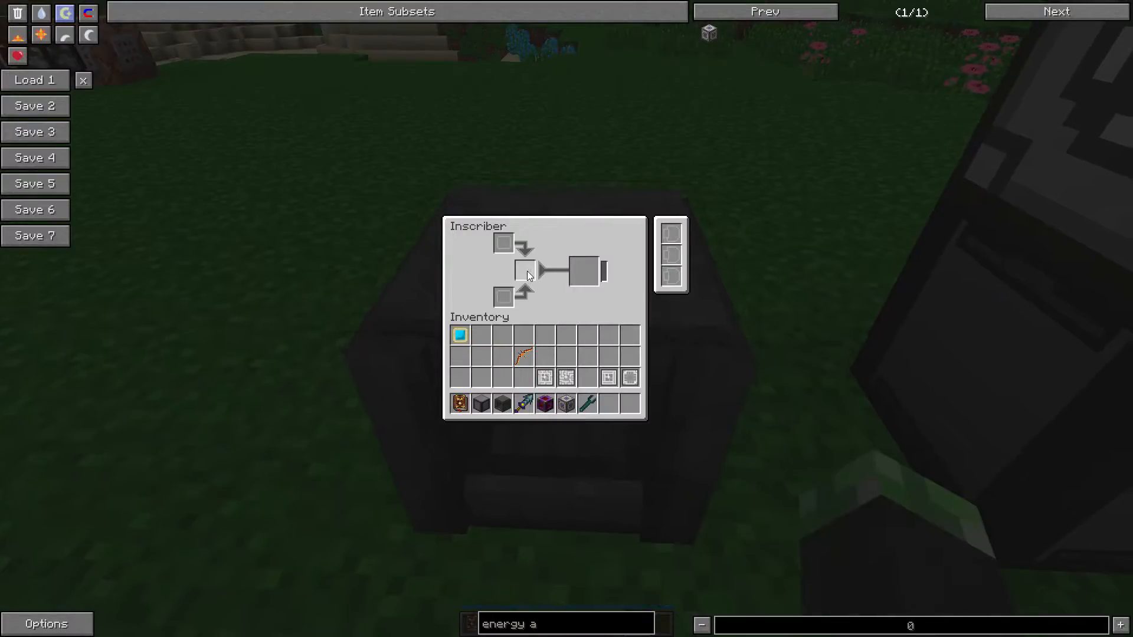
mouse_move(527, 280)
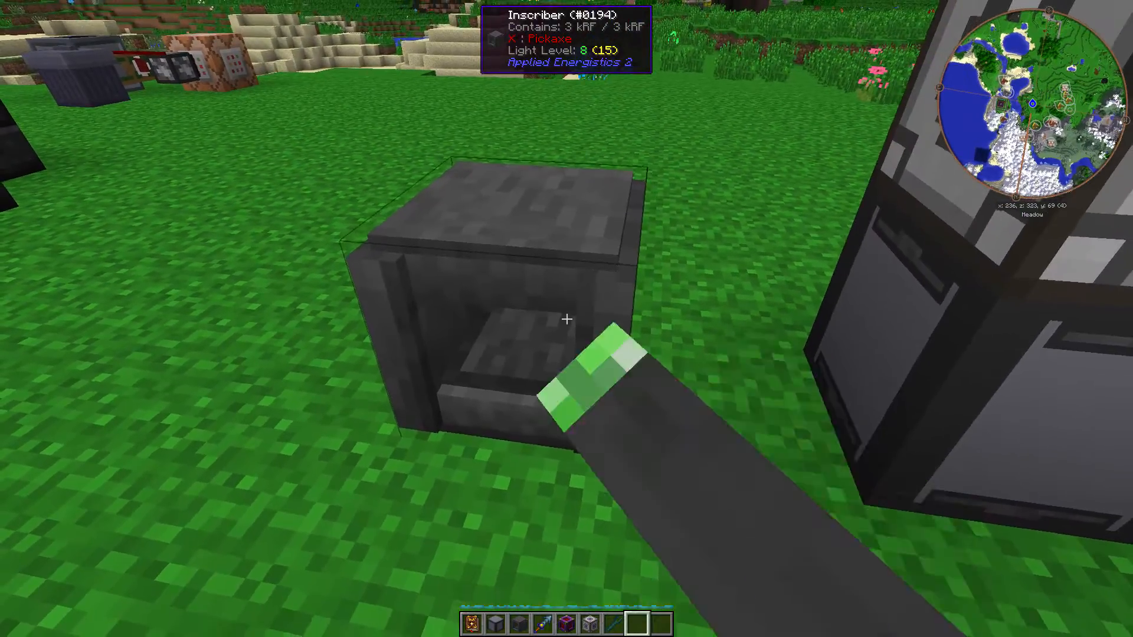
Step: Look up the Inscriber's press recipes and page through to page 6/6
right_click(565, 319)
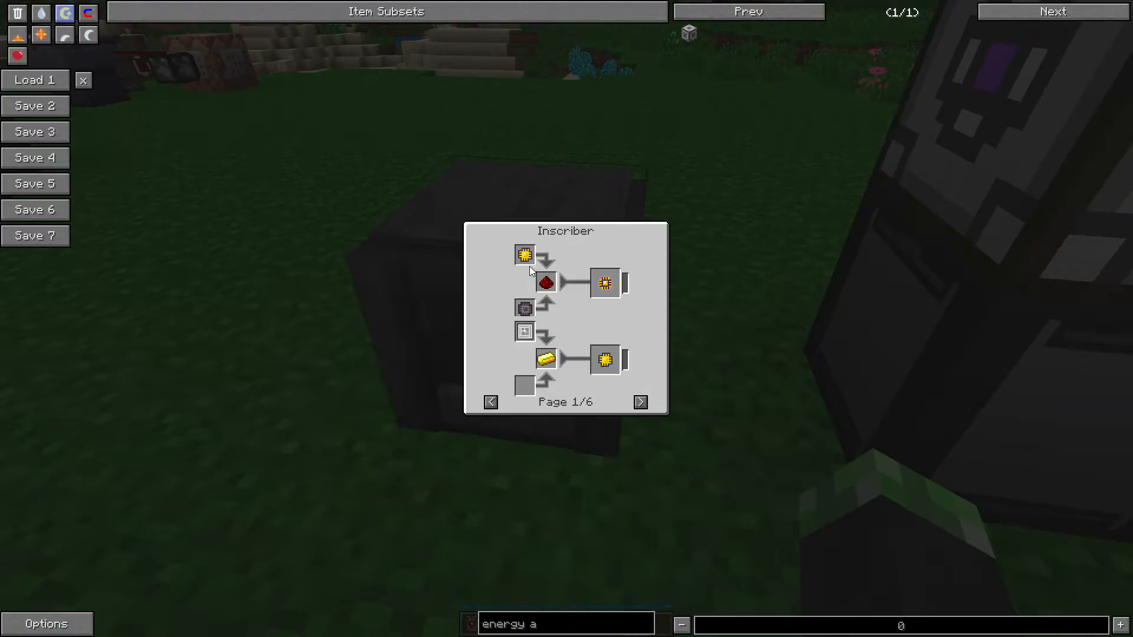
mouse_move(523, 255)
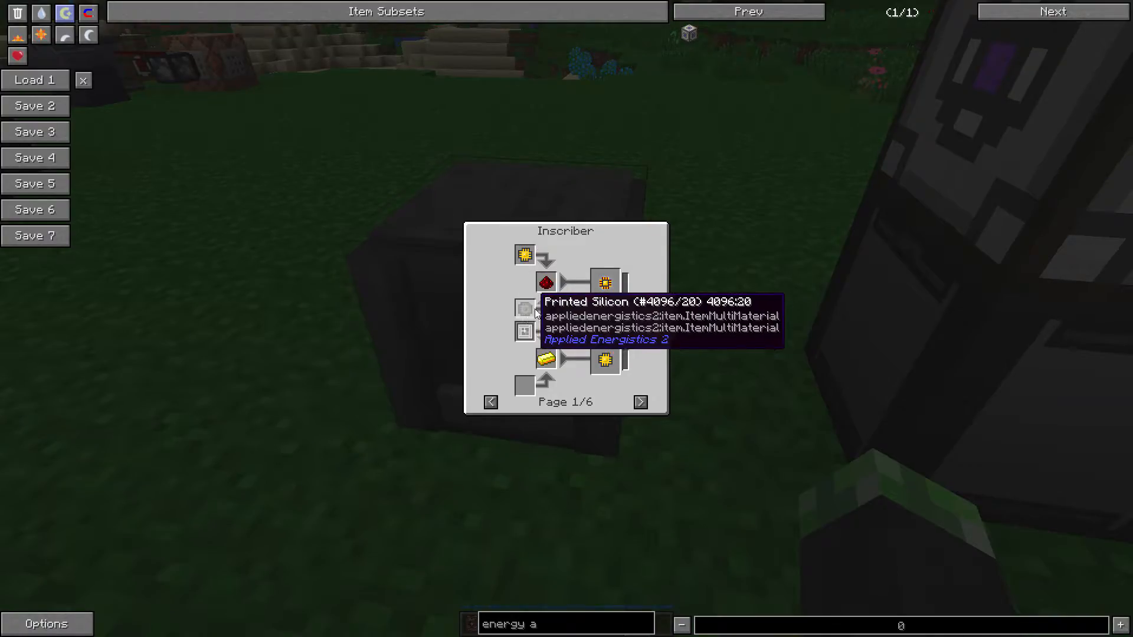
mouse_move(598, 320)
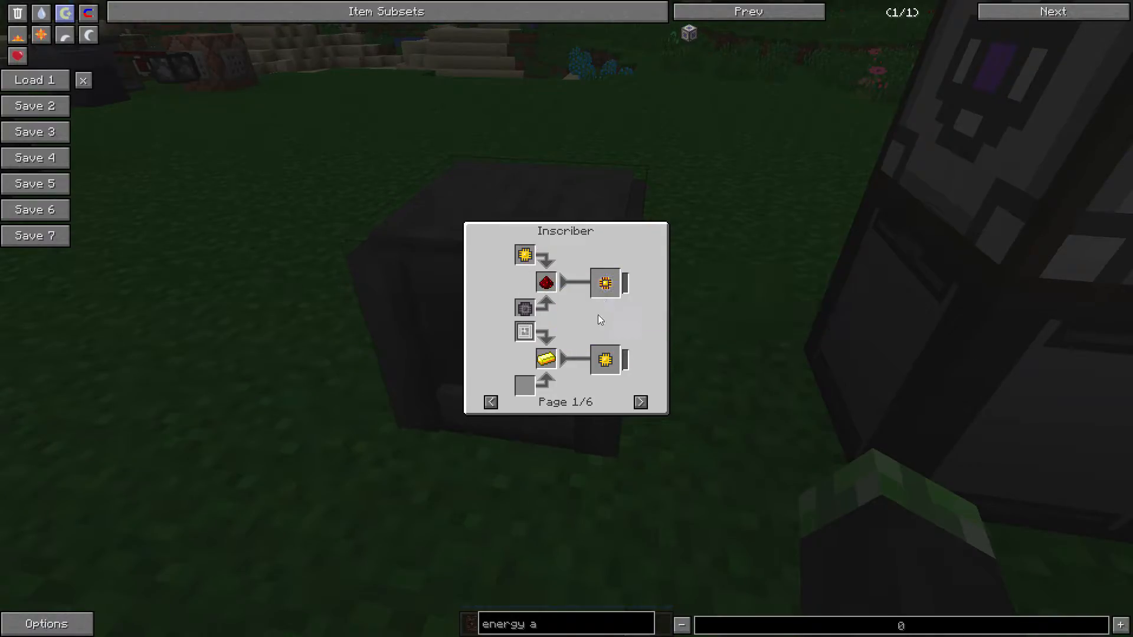
mouse_move(523, 332)
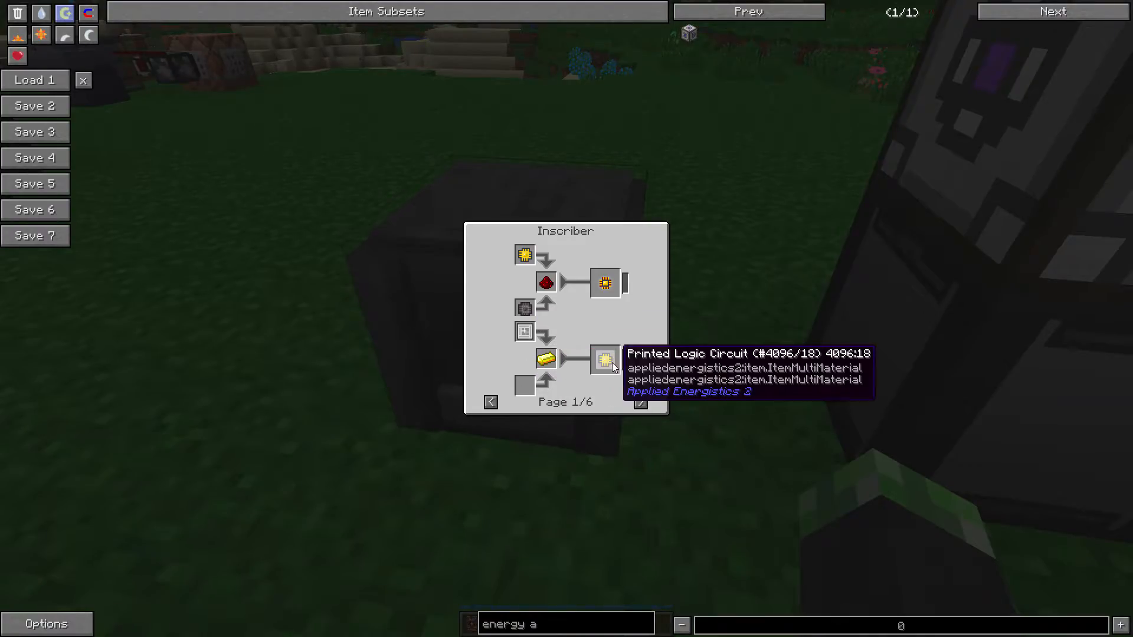
click(640, 402)
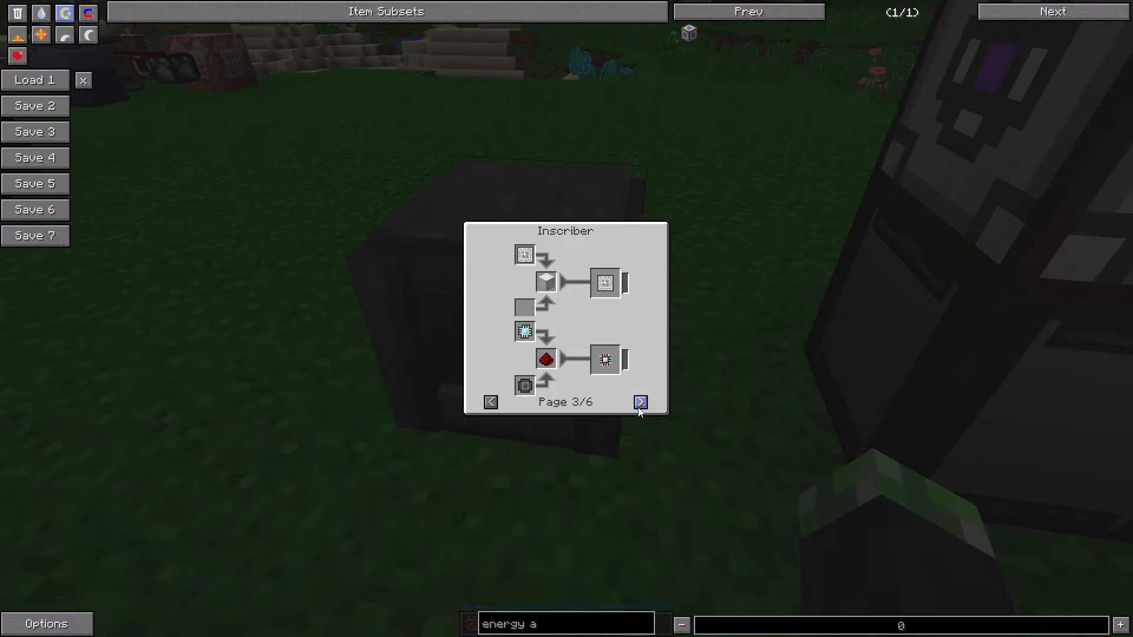
click(640, 401)
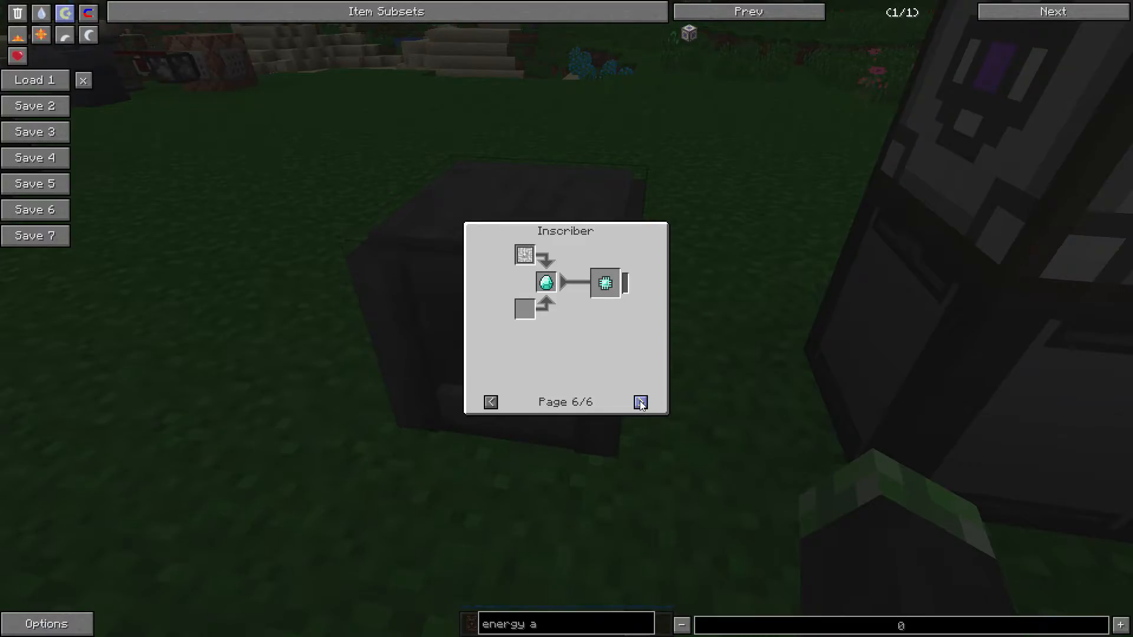
mouse_move(584, 337)
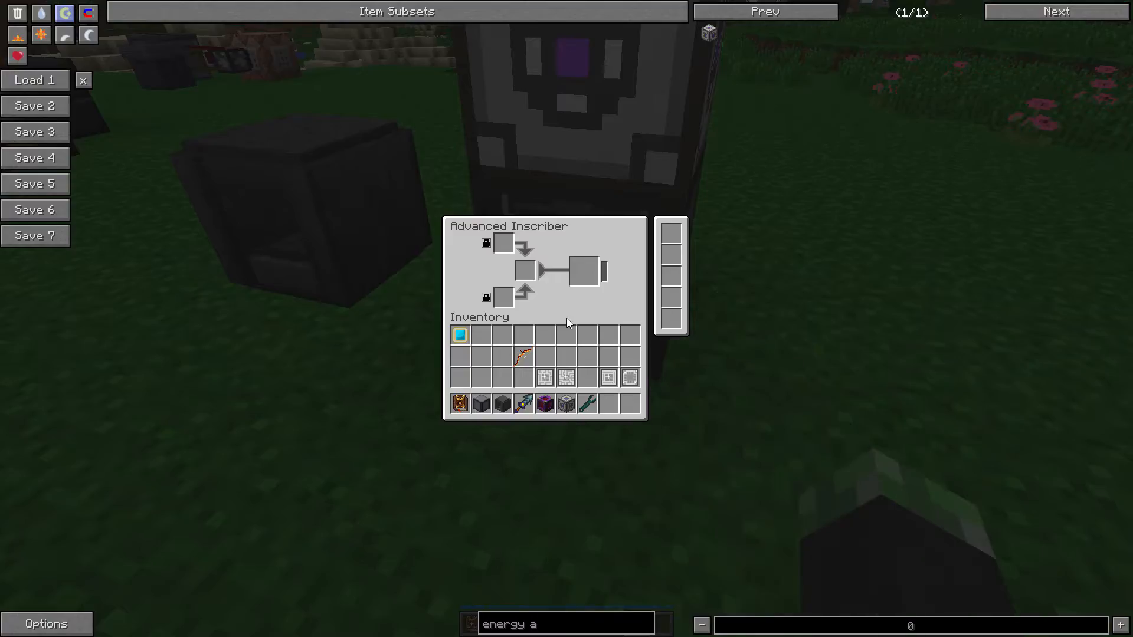
mouse_move(487, 243)
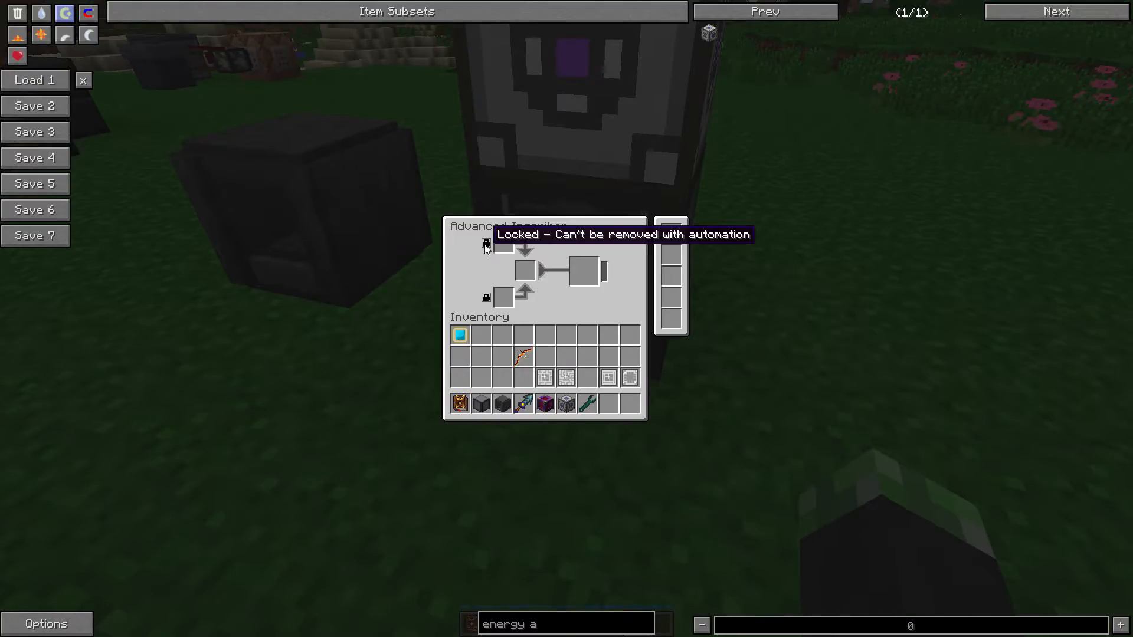
mouse_move(484, 275)
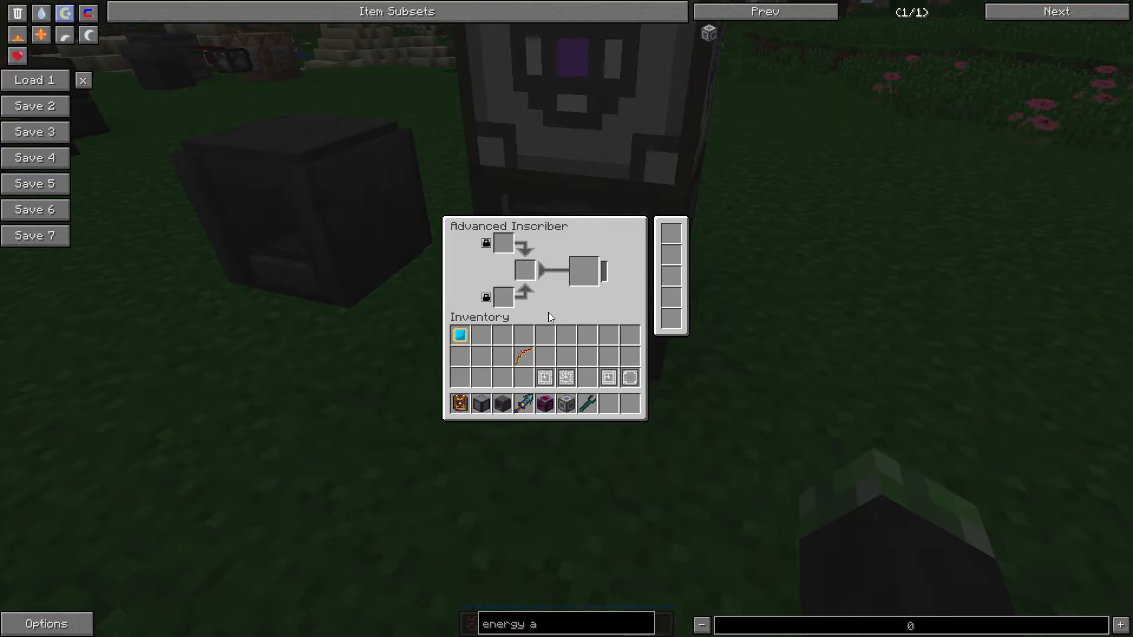
mouse_move(513, 283)
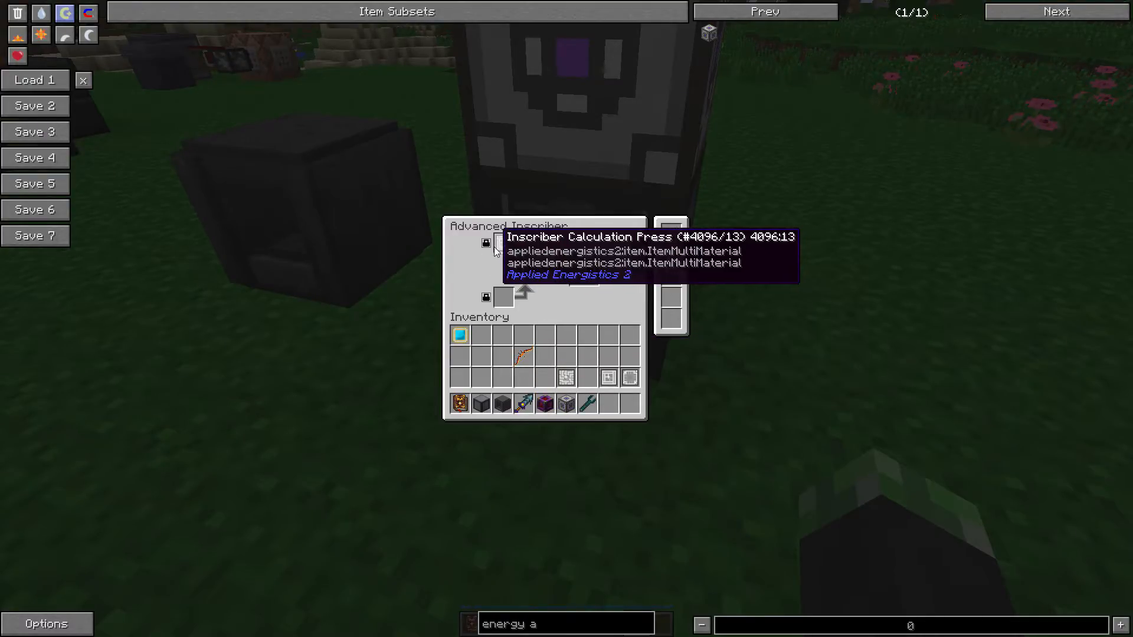
mouse_move(504, 243)
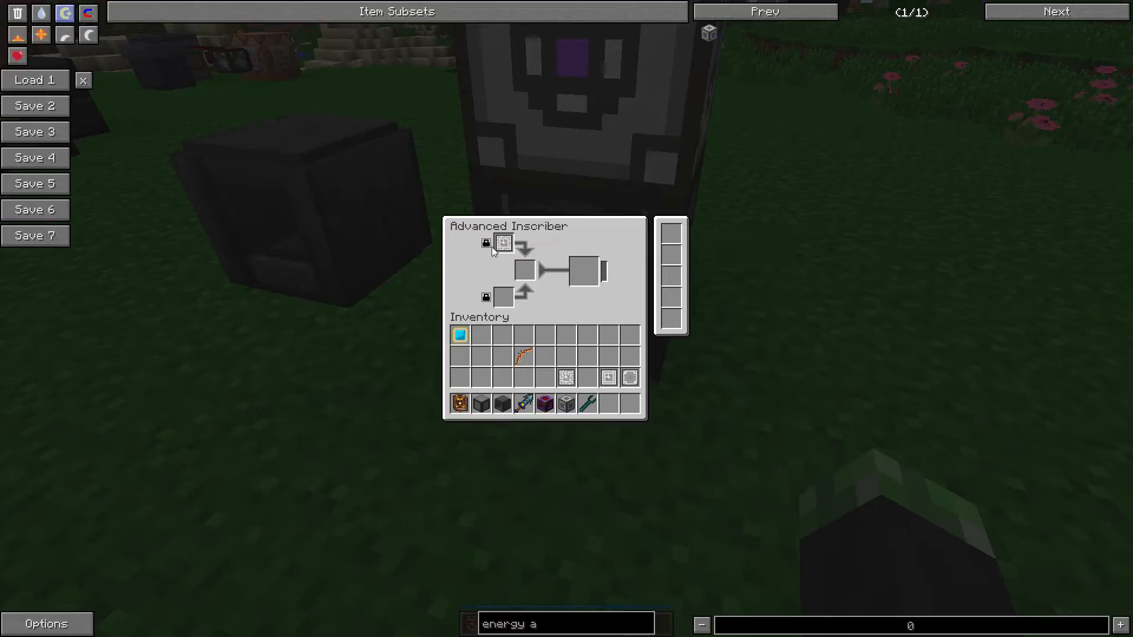
mouse_move(504, 243)
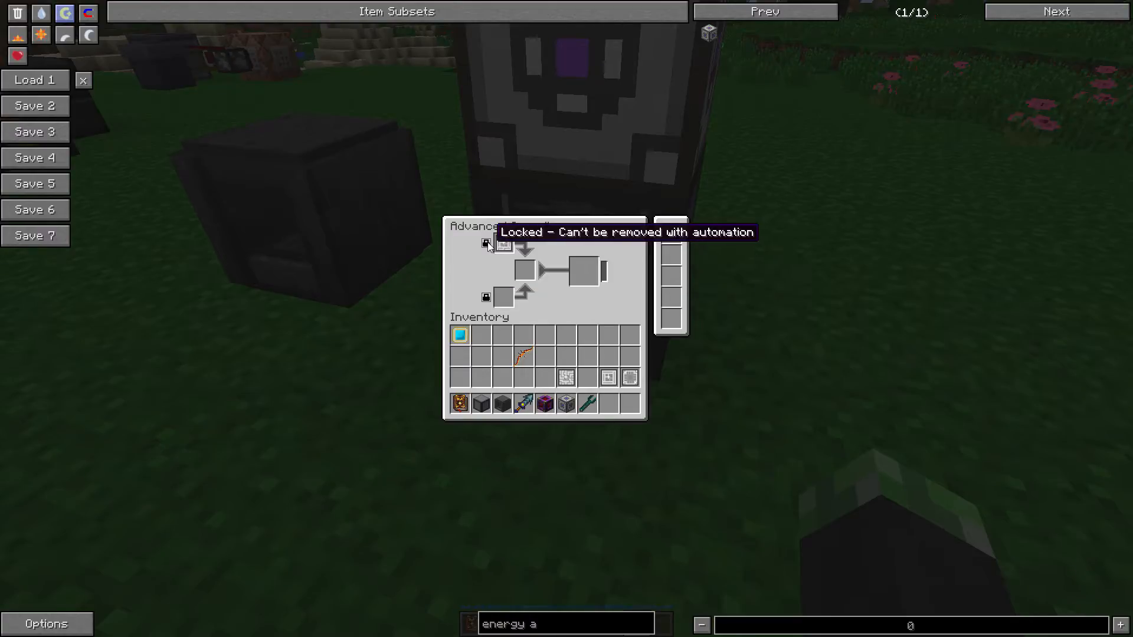
Step: Unlock the top press slot so automation can remove the Calculation Press
click(485, 243)
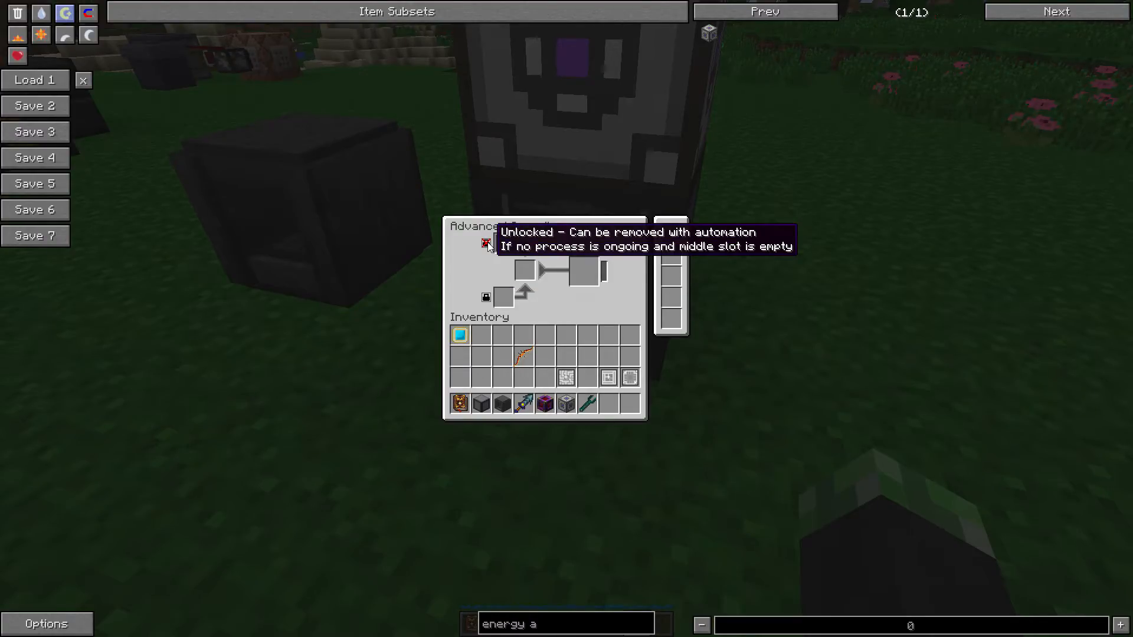